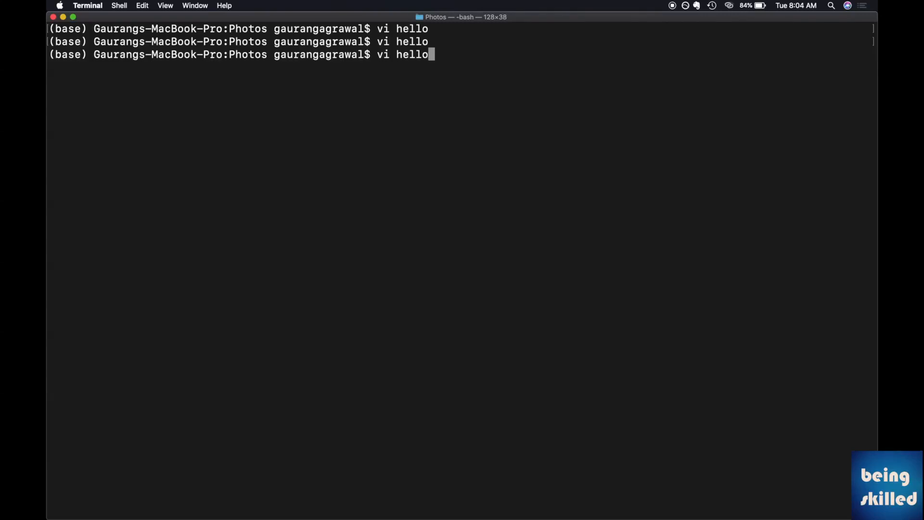
Run 'vi hello' to open the file and return to normal mode.
{"action": "key", "text": "Return"}
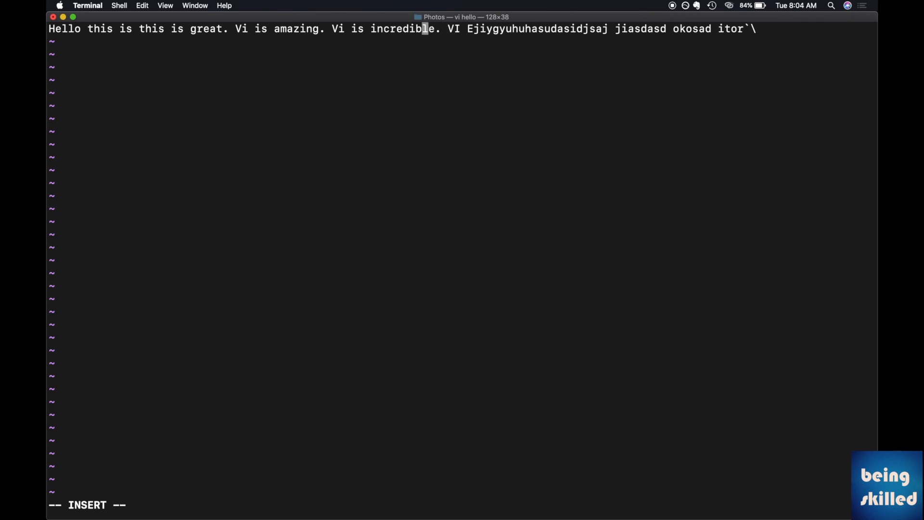
{"action": "key", "text": "Escape"}
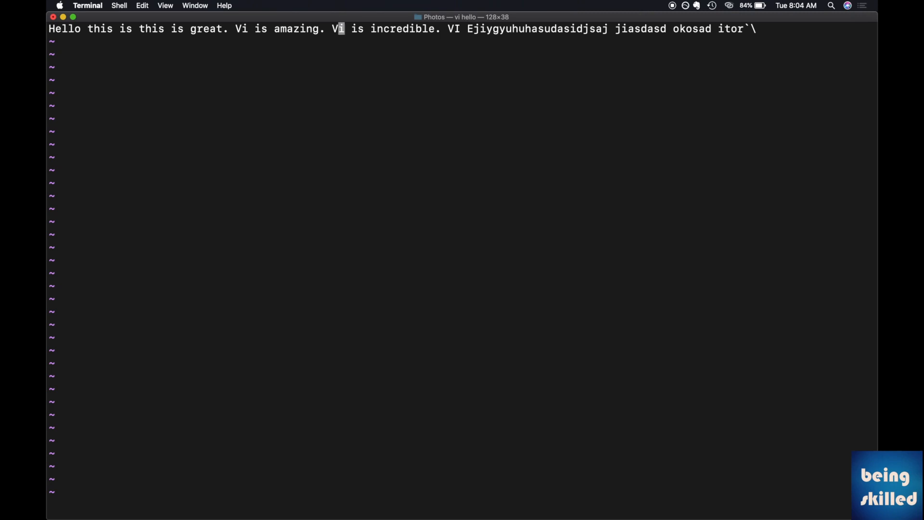
{"action": "key", "text": "b"}
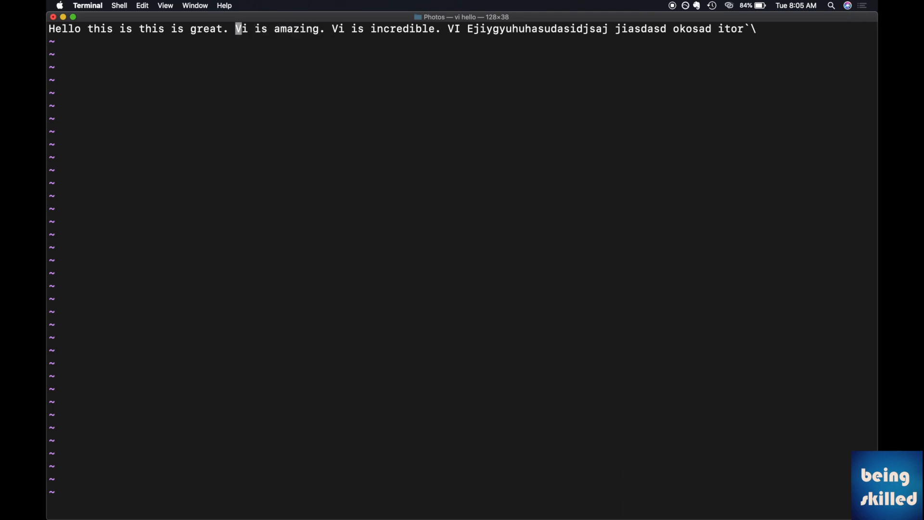
Insert 'Hello' before VI, then undo it so the line reads 'Hello this is VI' plus gibberish.
{"action": "key", "text": "i"}
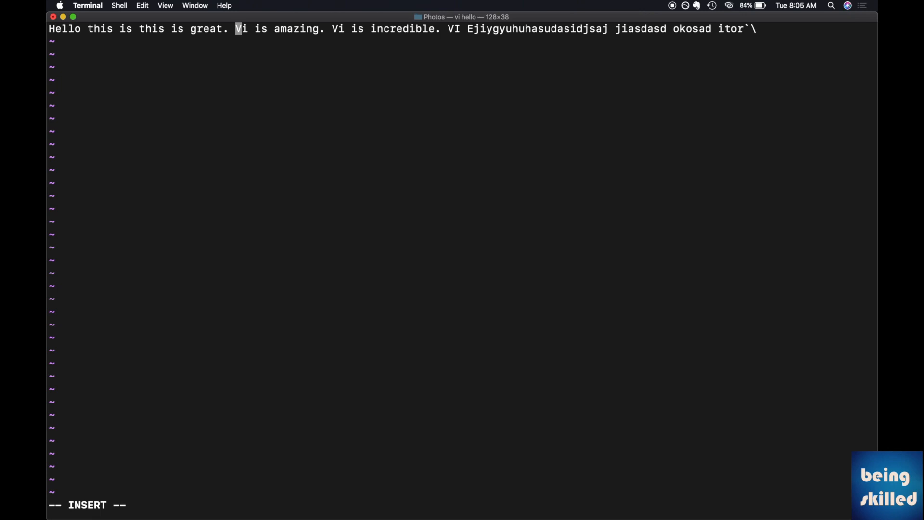
{"action": "type", "text": "Hello"}
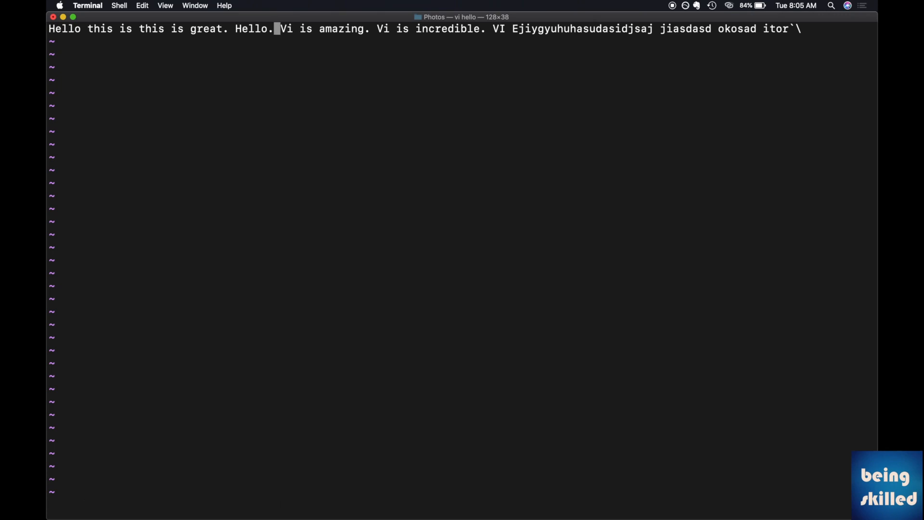
{"action": "key", "text": "u"}
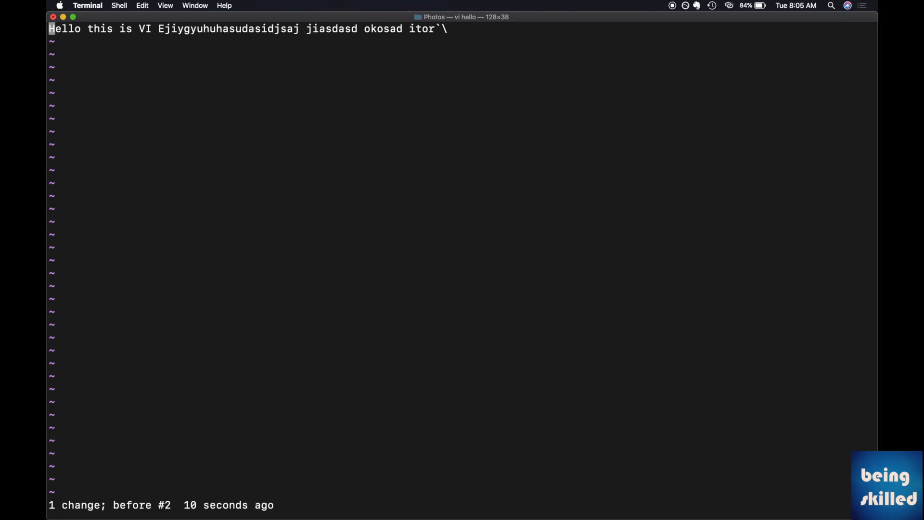
{"action": "key", "text": "u"}
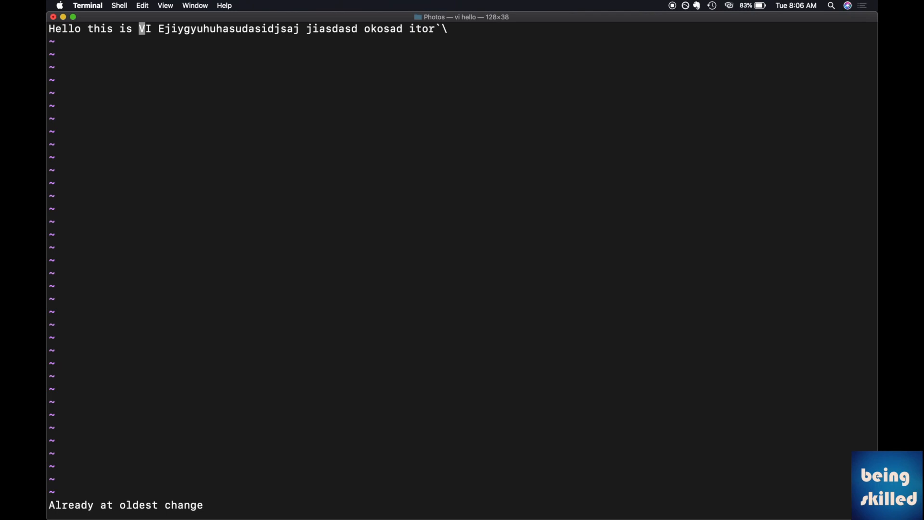
Insert '1.', '2.', '3.' before VI so the line reads 'Hello this is 1. 2. 3. VI'.
{"action": "type", "text": "1."}
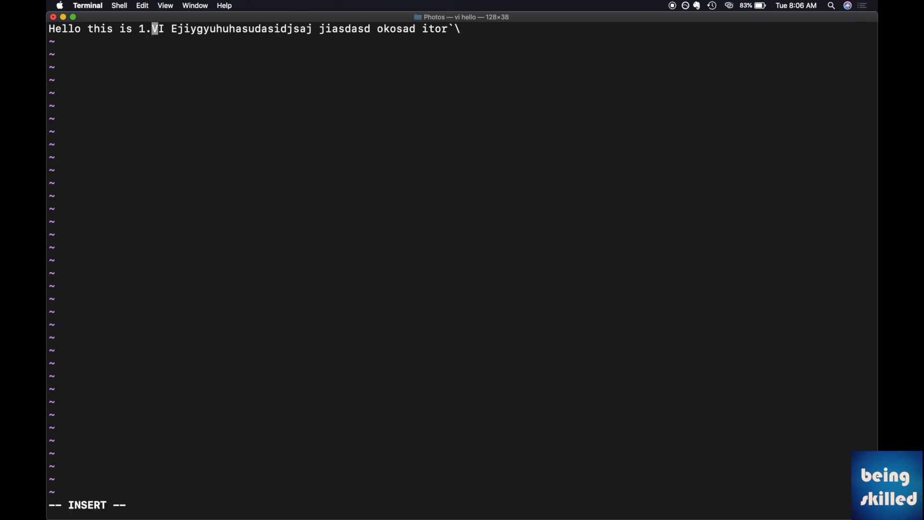
{"action": "type", "text": "2."}
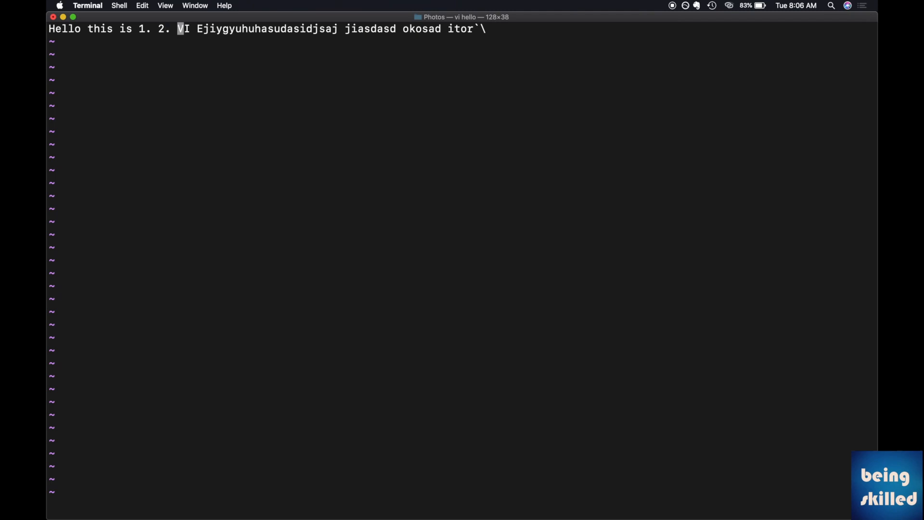
{"action": "type", "text": "3."}
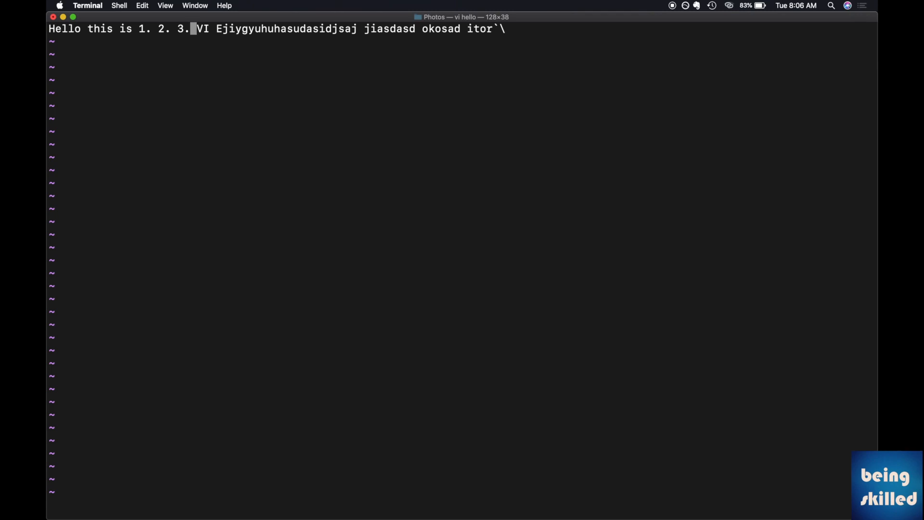
Undo the inserted numbering with u until vi reports 'Already at oldest change'.
{"action": "key", "text": "u"}
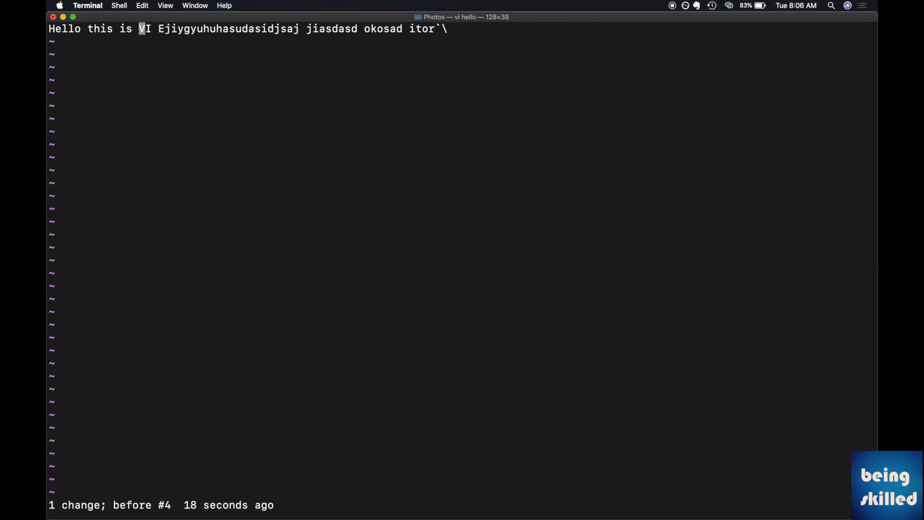
{"action": "key", "text": "u"}
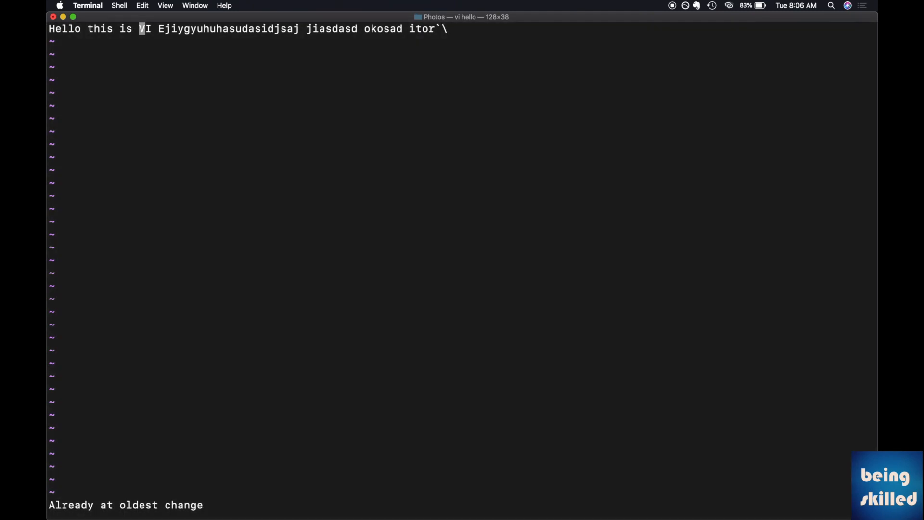